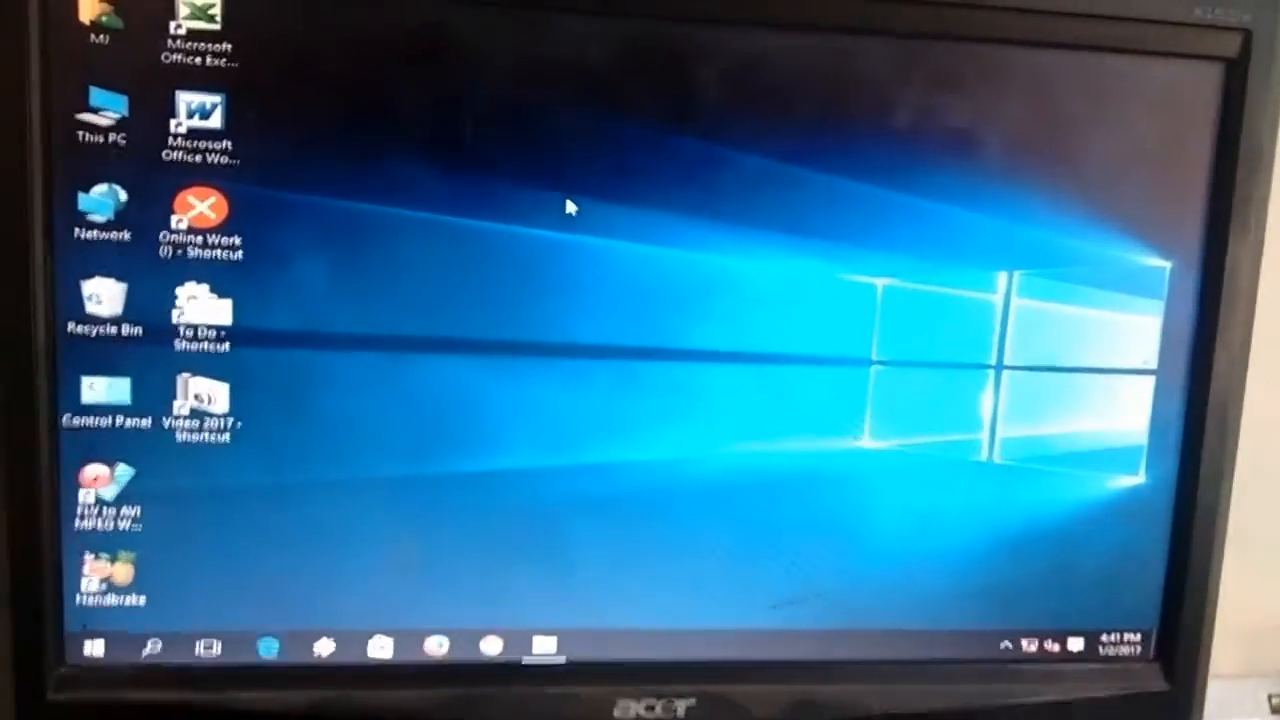
# Show the Start menu listing most used apps, File Explorer, Settings and Power
pyautogui.rightClick(576, 206)
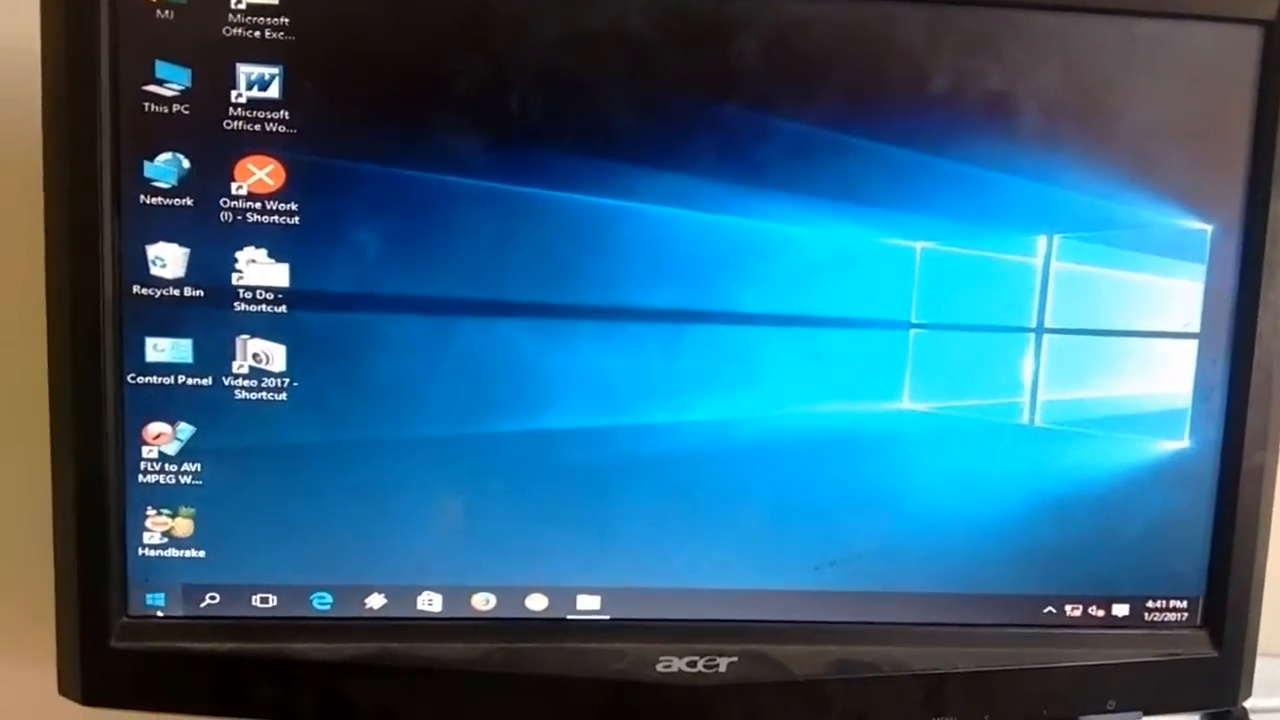
pyautogui.click(152, 600)
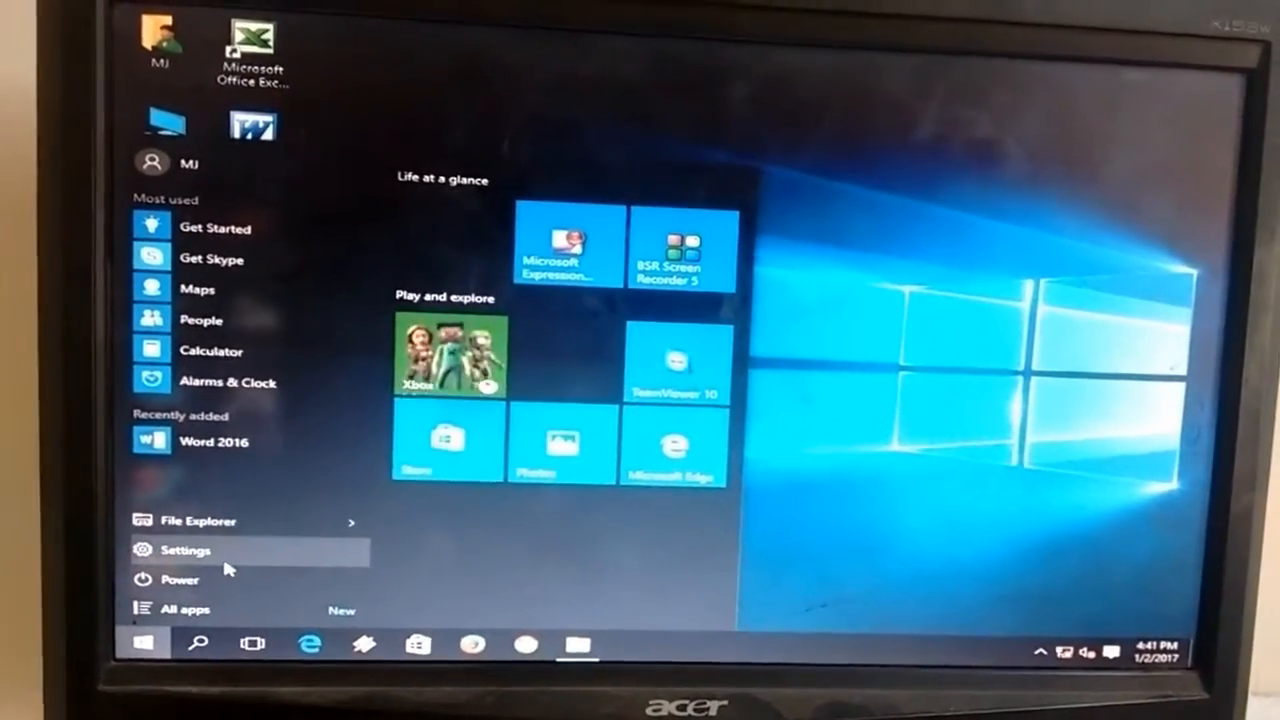
# Reach Recovery under Update & Security and start Reset this PC to get the Keep/Remove choice
pyautogui.click(184, 550)
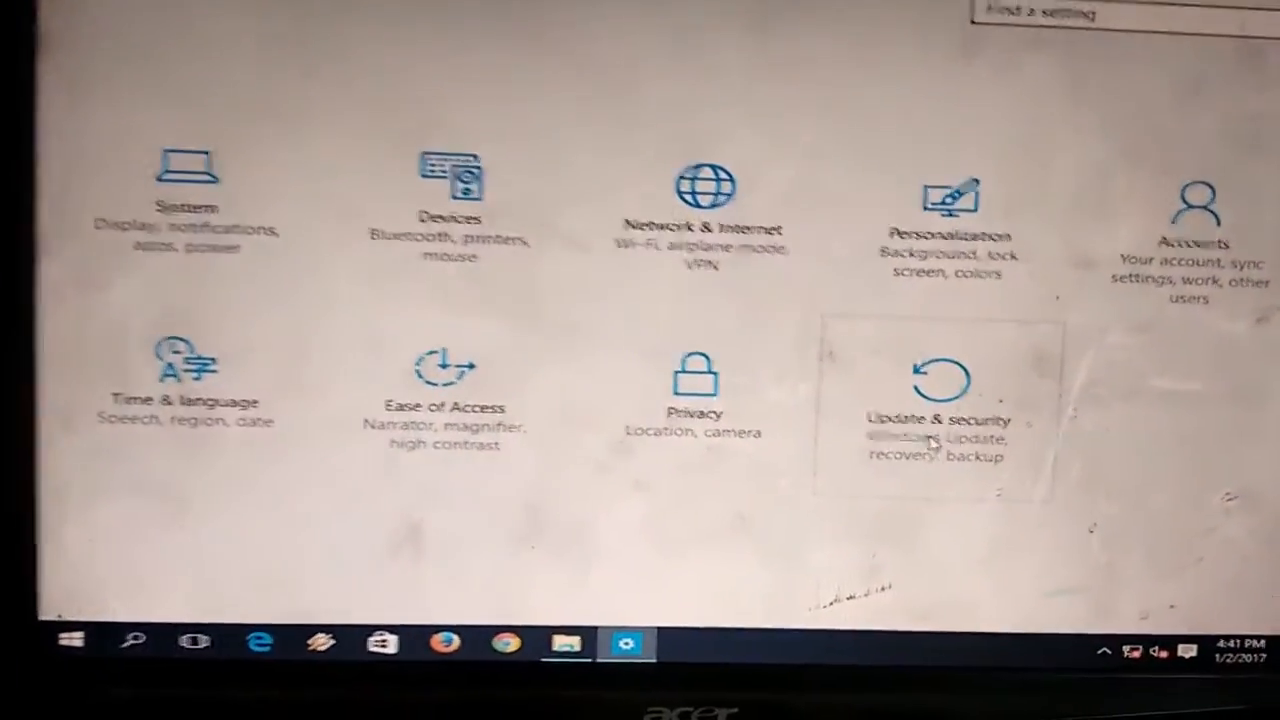
pyautogui.click(940, 420)
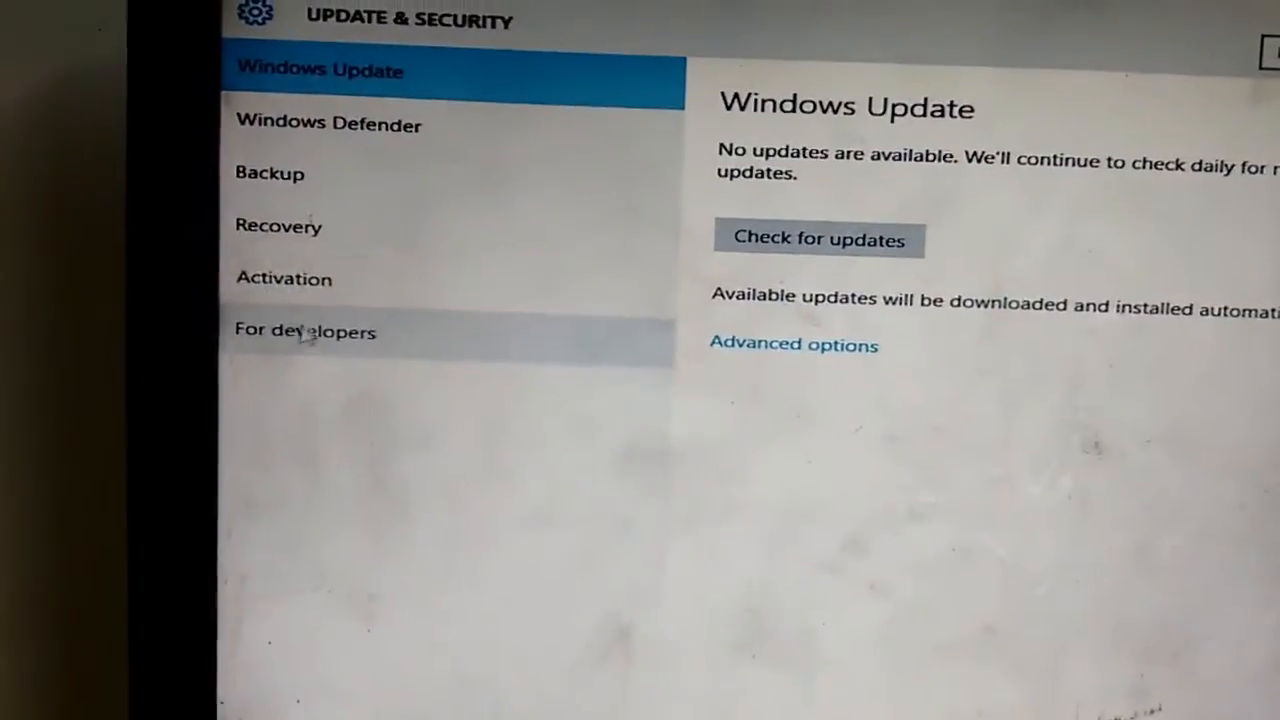
pyautogui.click(280, 224)
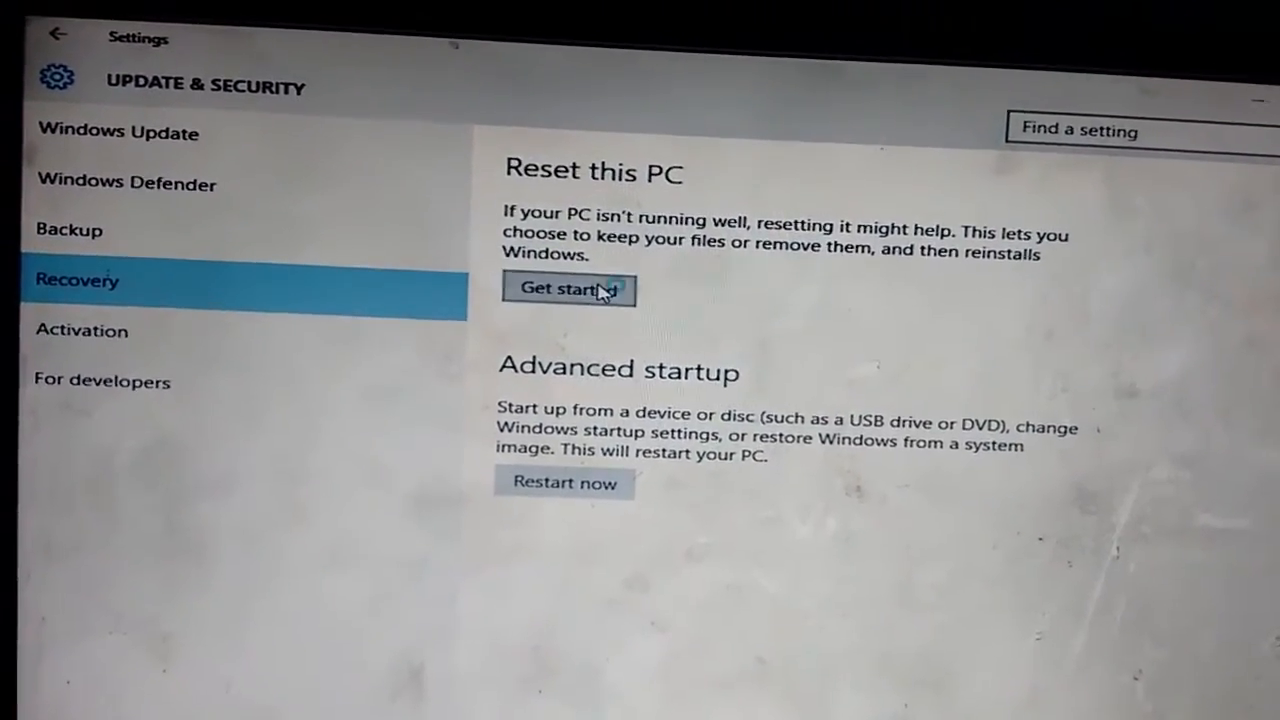
pyautogui.click(568, 288)
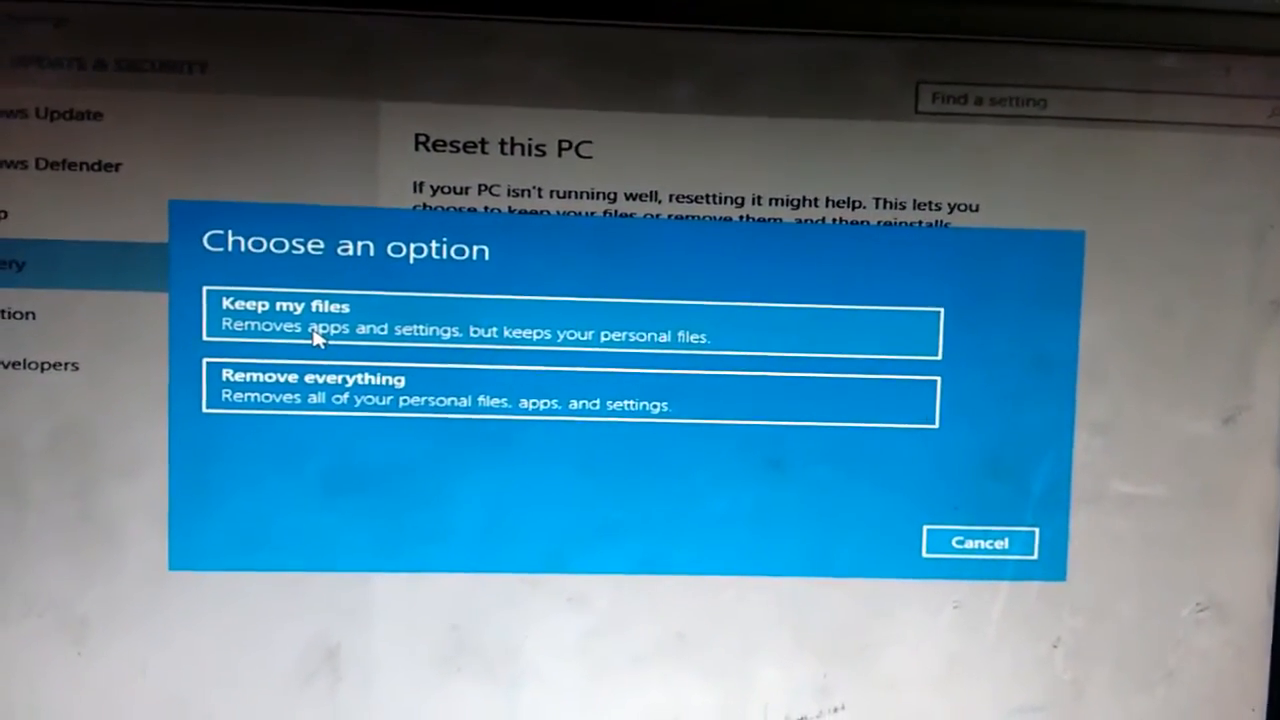
# Choose Keep my files, review the apps to be removed, and continue to 'Ready to reset this PC'
pyautogui.click(570, 332)
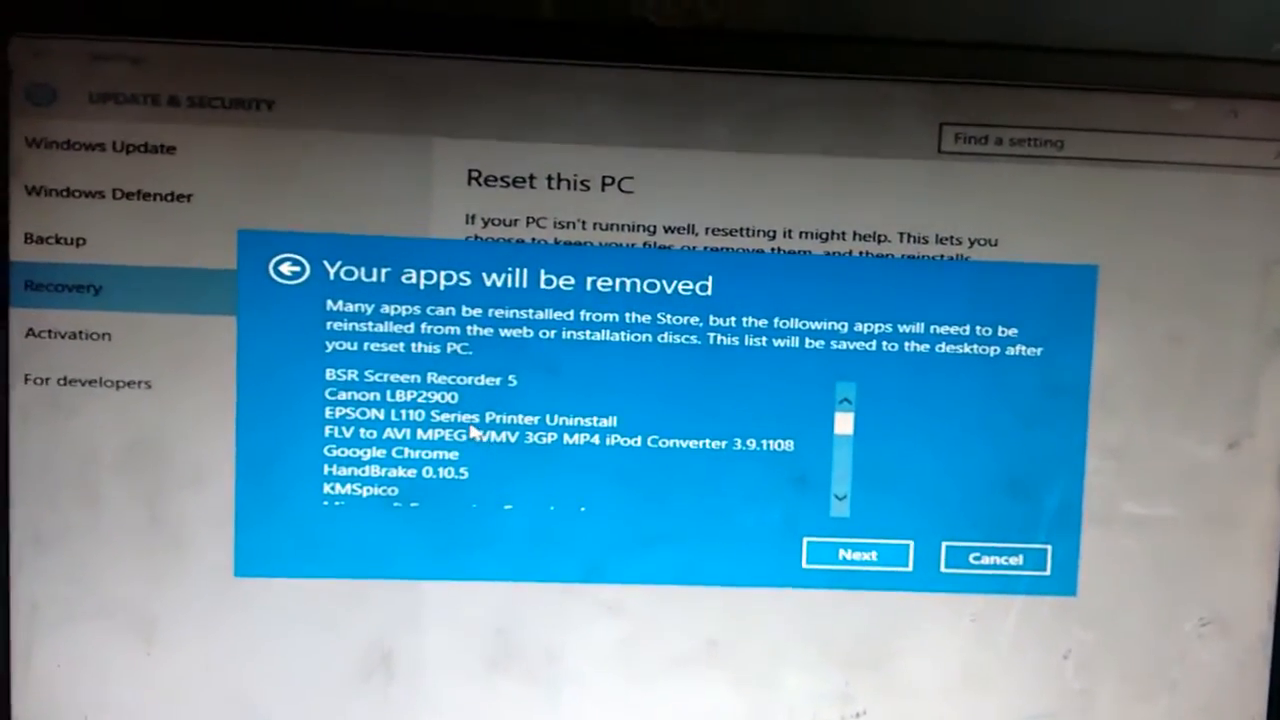
pyautogui.scroll(-3)
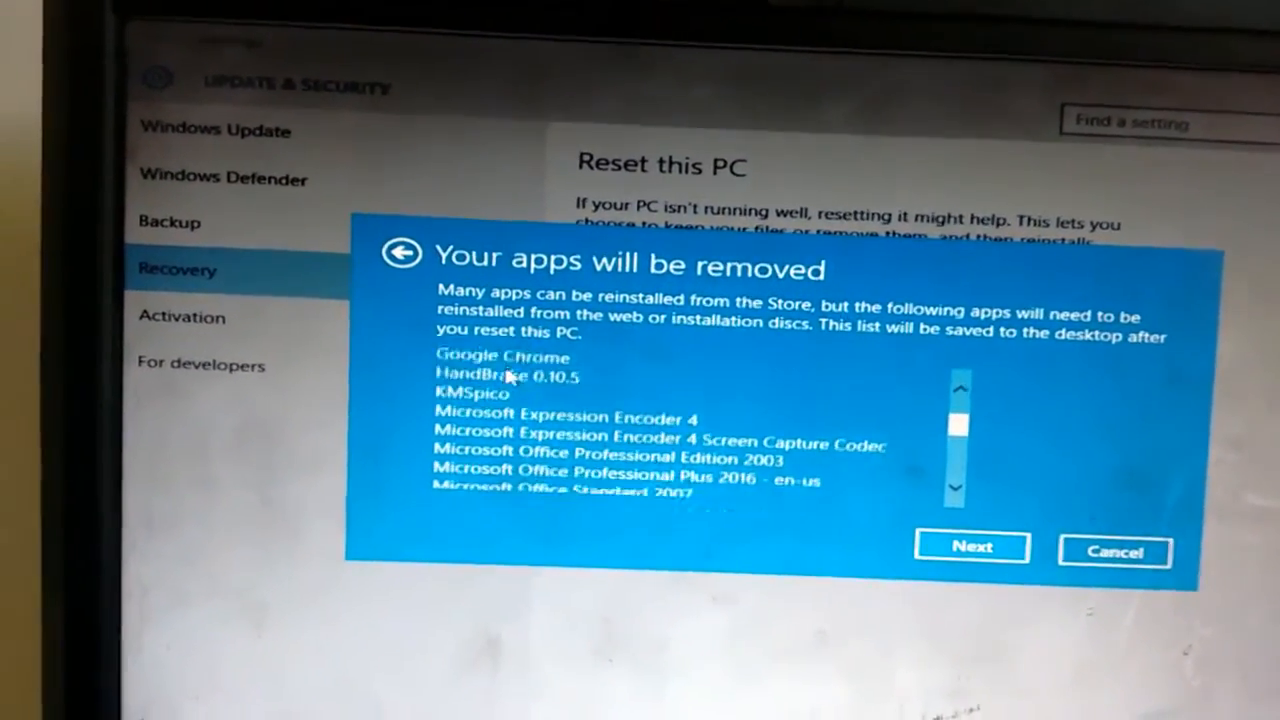
pyautogui.scroll(-3)
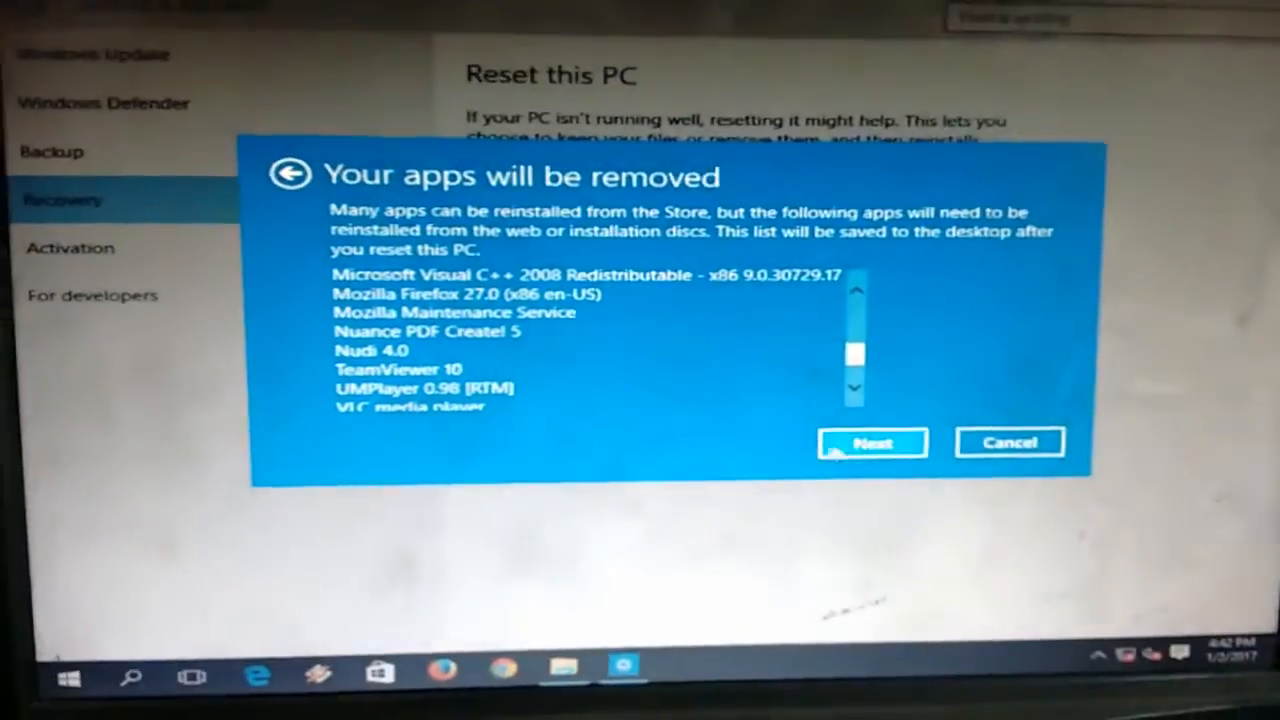
pyautogui.click(872, 442)
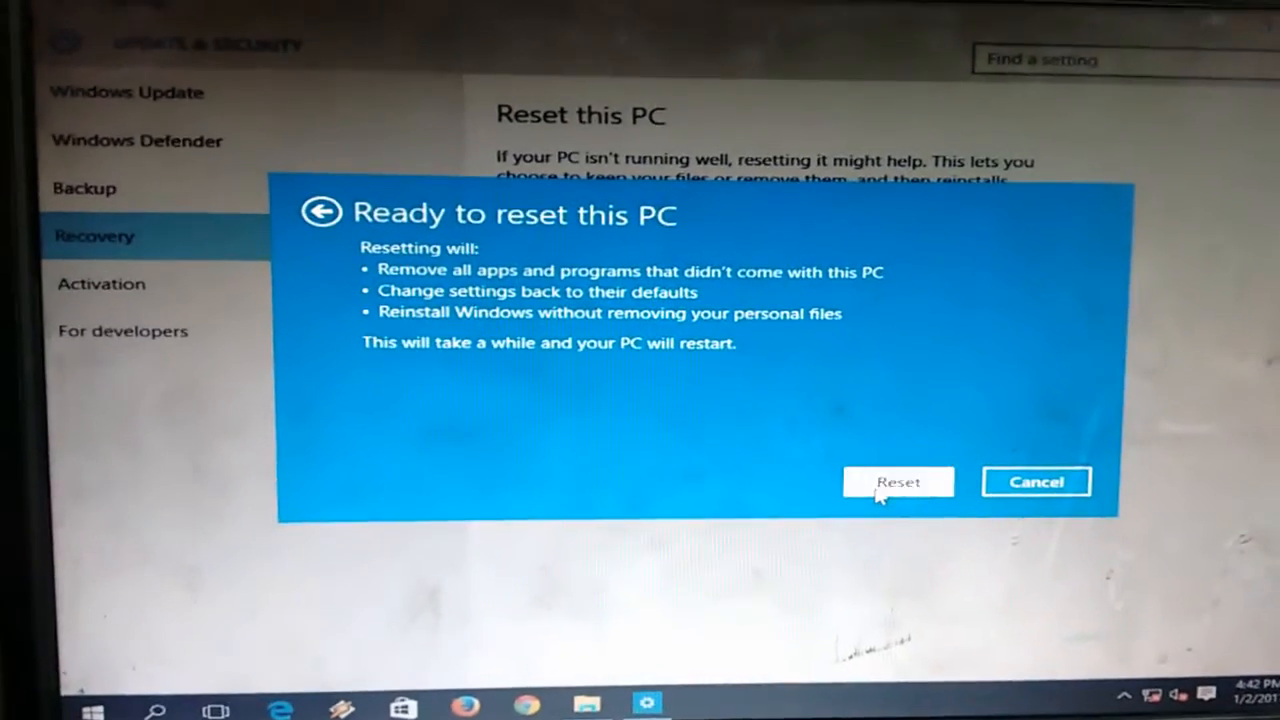
pyautogui.click(896, 480)
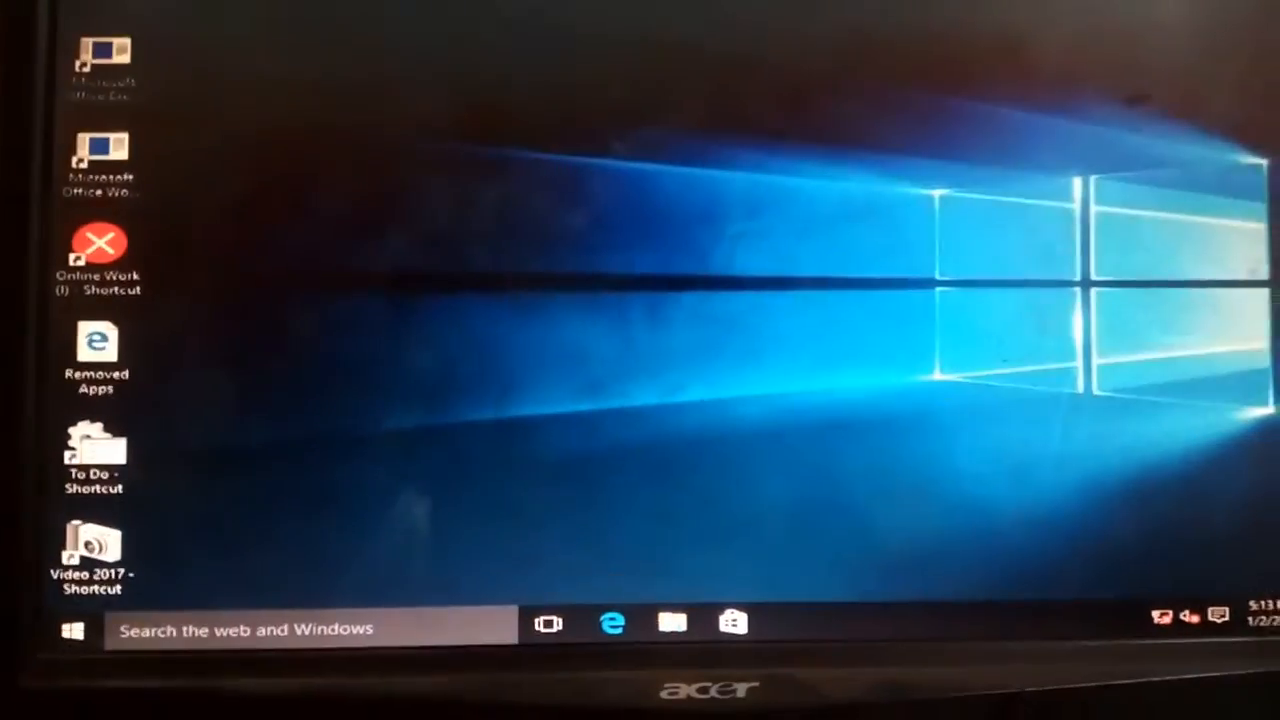
# Show the desktop context menu on the freshly reset desktop with its Removed Apps file
pyautogui.rightClick(576, 380)
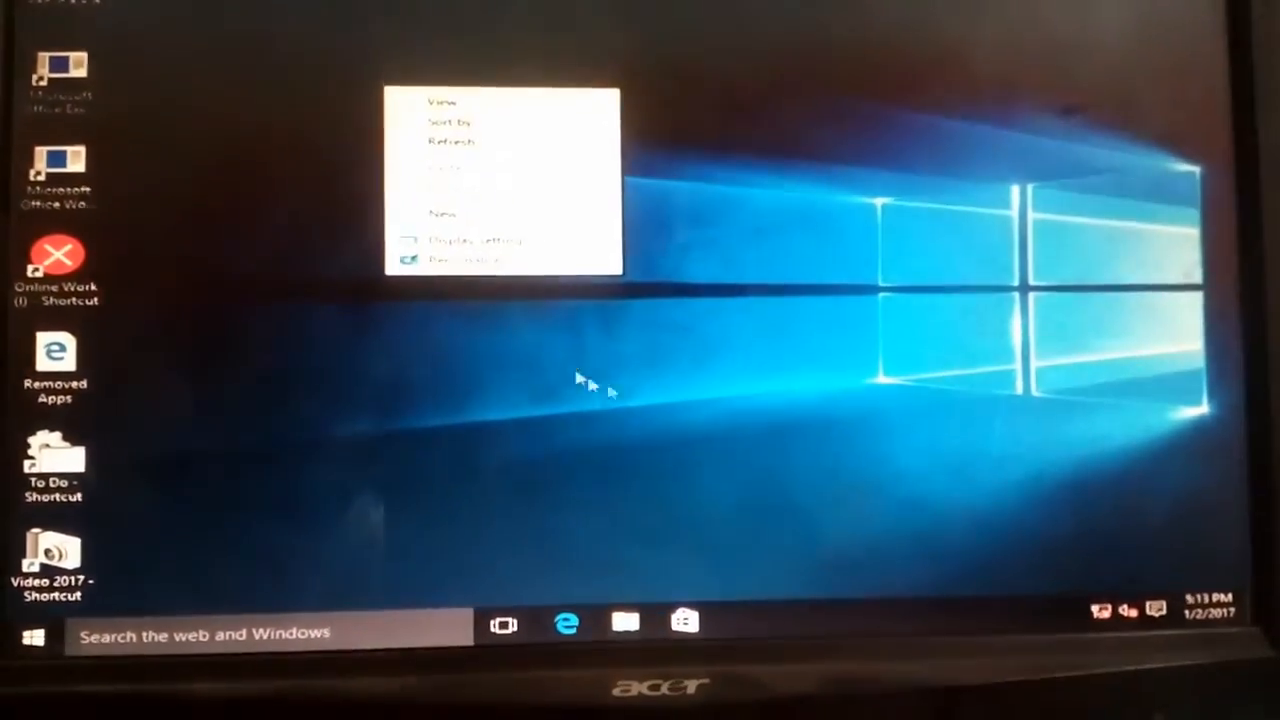